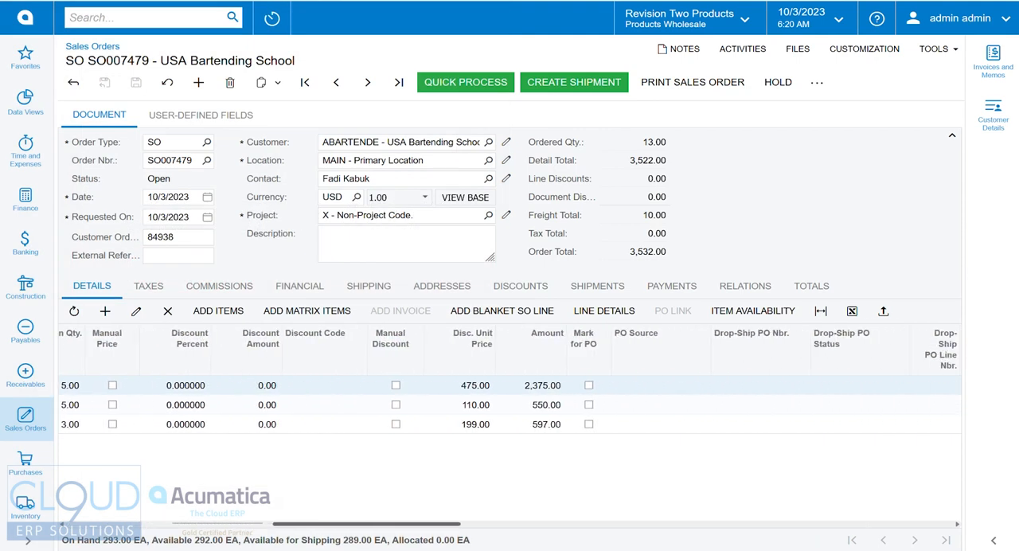
Check Mark for PO and set PO Source to Drop-Ship on all three order lines.
scroll(right, 3)
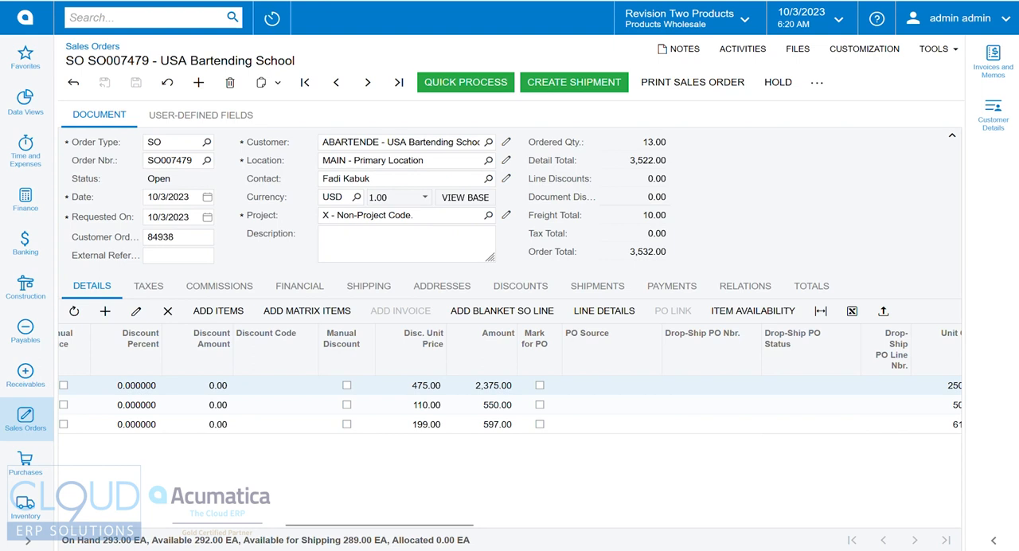
click(540, 385)
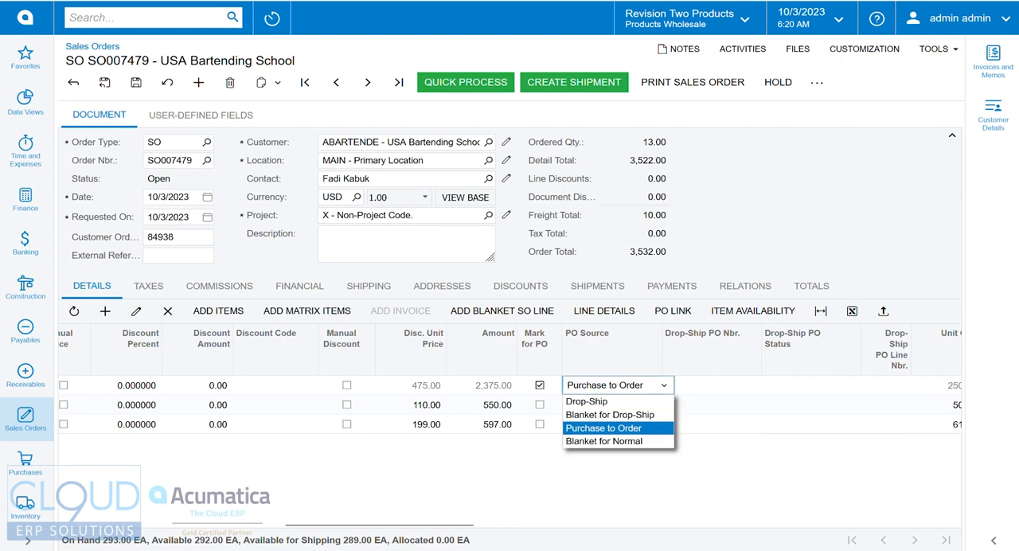
click(586, 402)
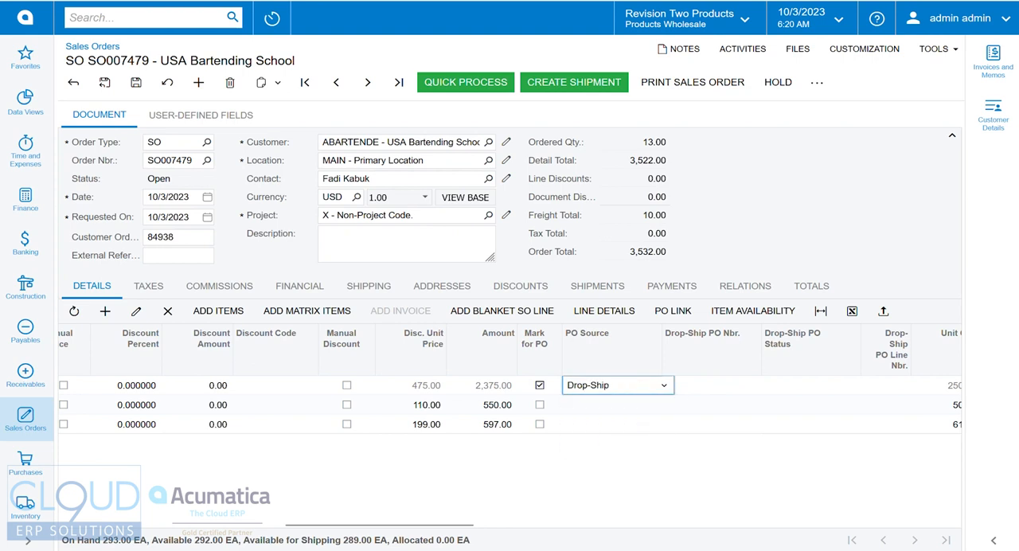
click(538, 405)
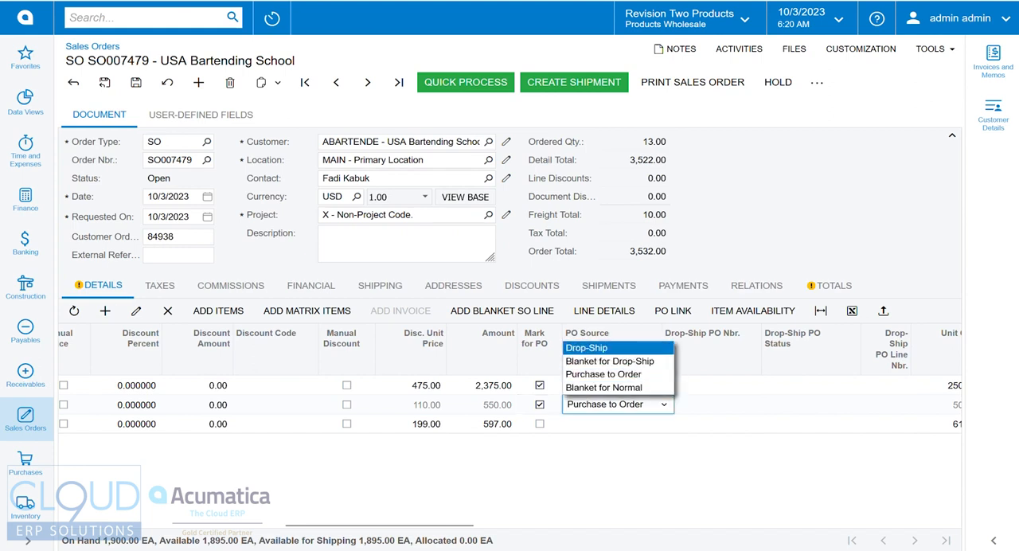
click(586, 348)
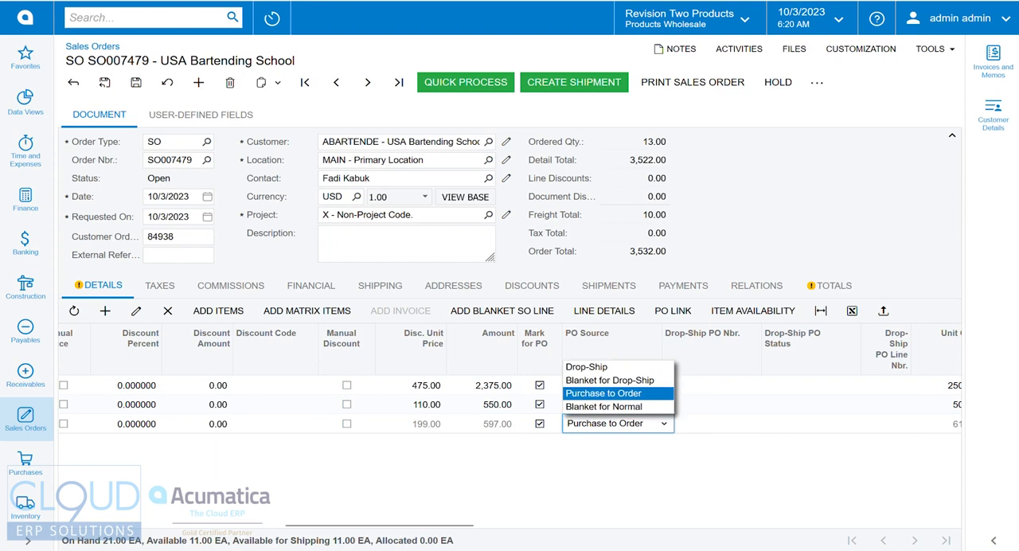
click(586, 366)
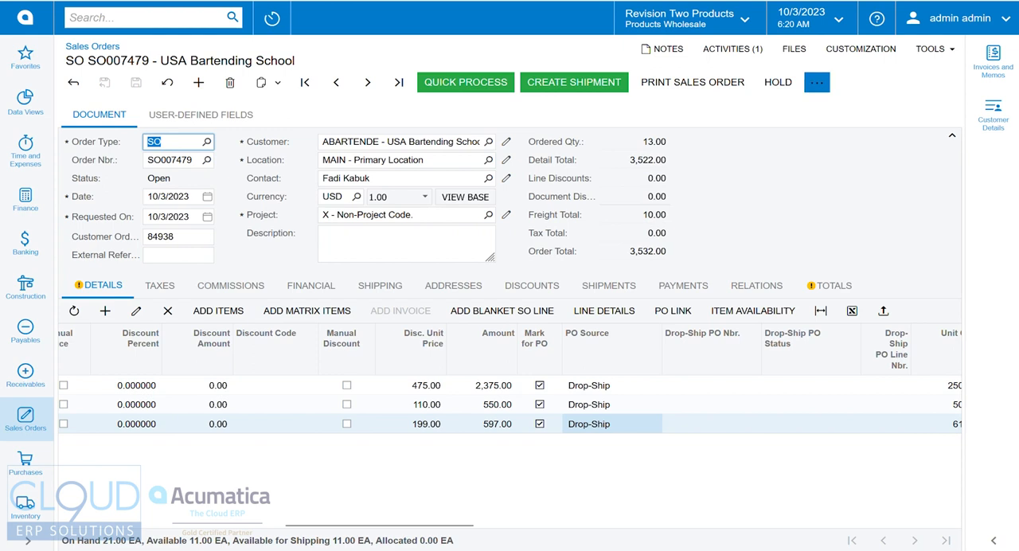
Launch Create Purchase Order from the More actions menu under Replenishment.
click(817, 82)
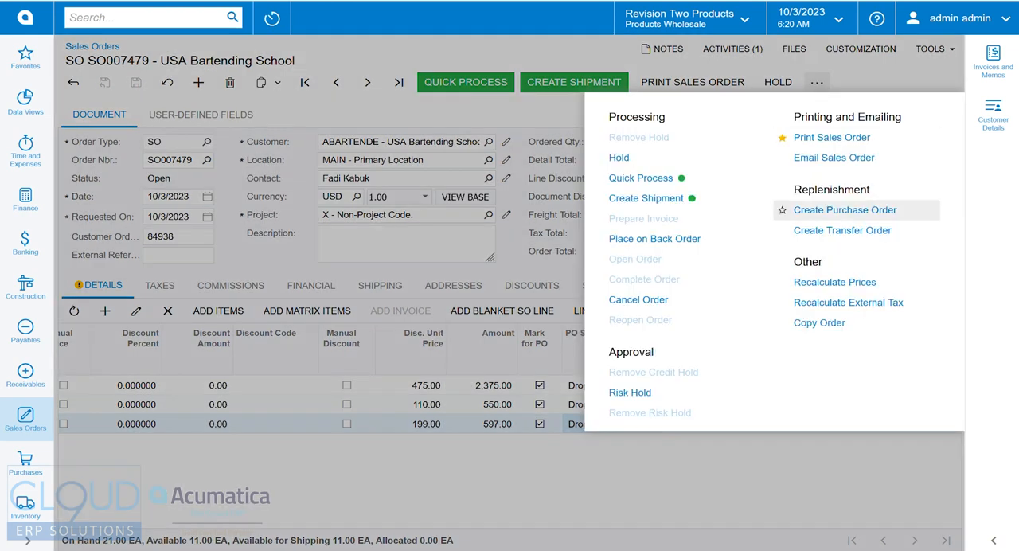
click(816, 82)
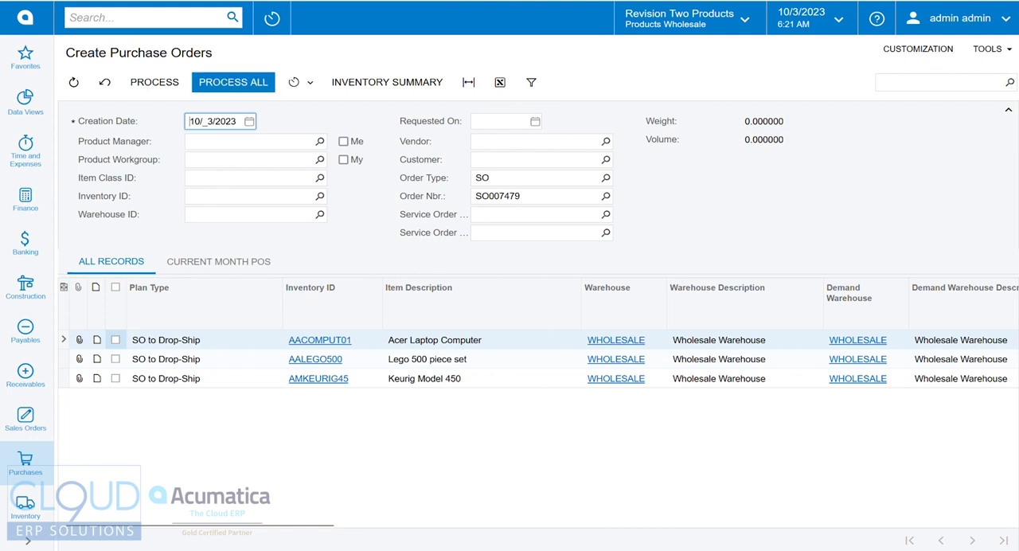
Process All lines and review the warning that the Keurig line was skipped for no vendor.
click(233, 82)
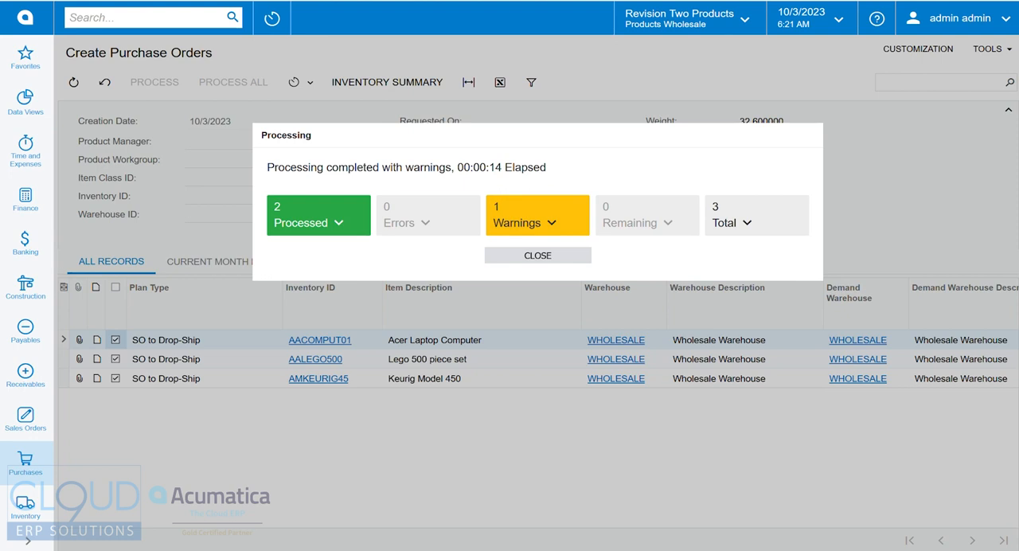
click(537, 215)
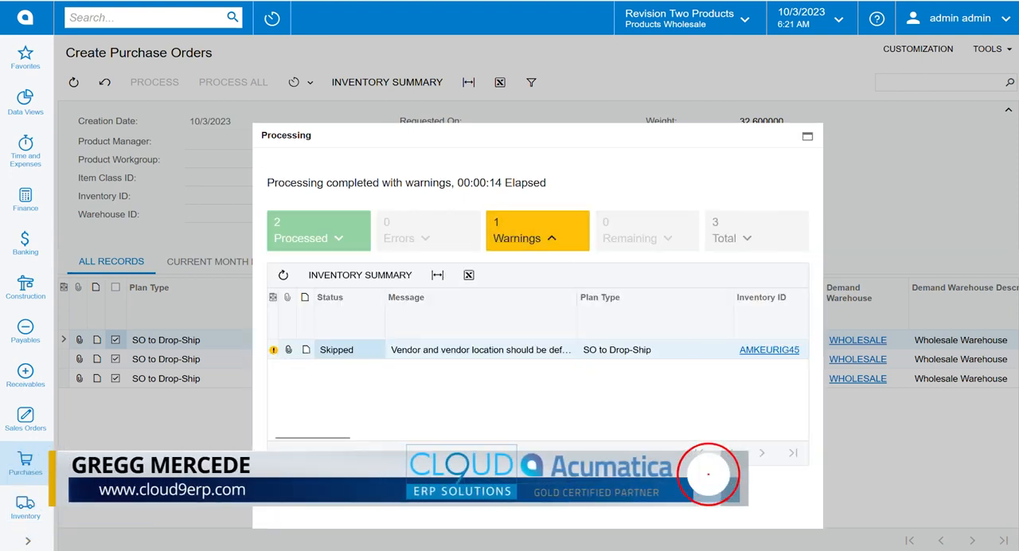
mouse_move(481, 349)
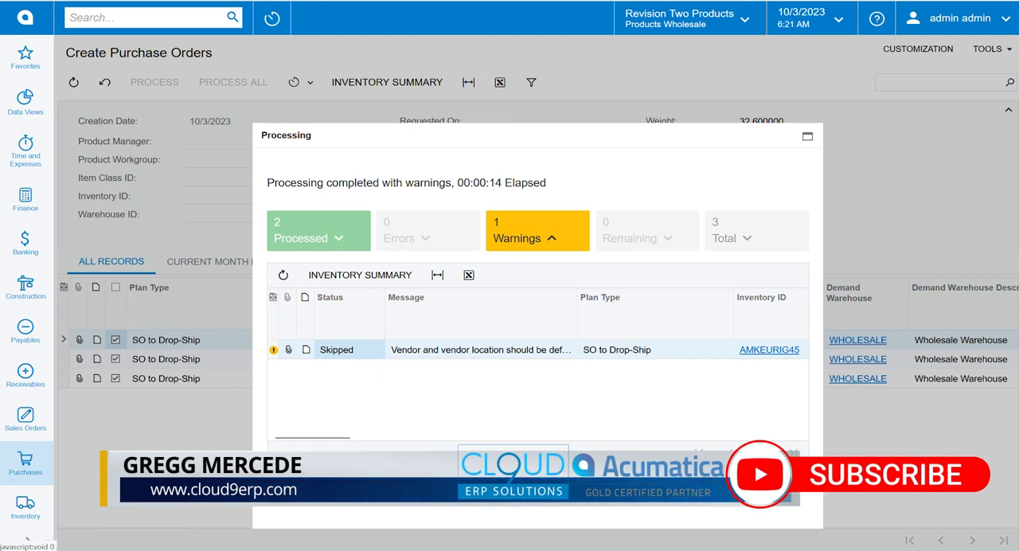
mouse_move(481, 349)
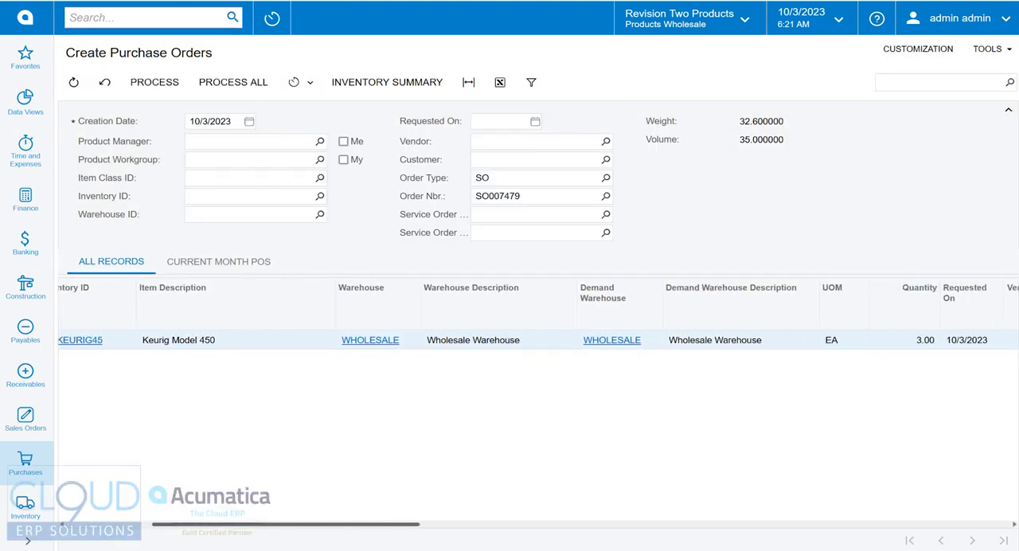
Assign vendor AAVENDOR to the Keurig Model 450 line and process it into PO002067.
scroll(right, 3)
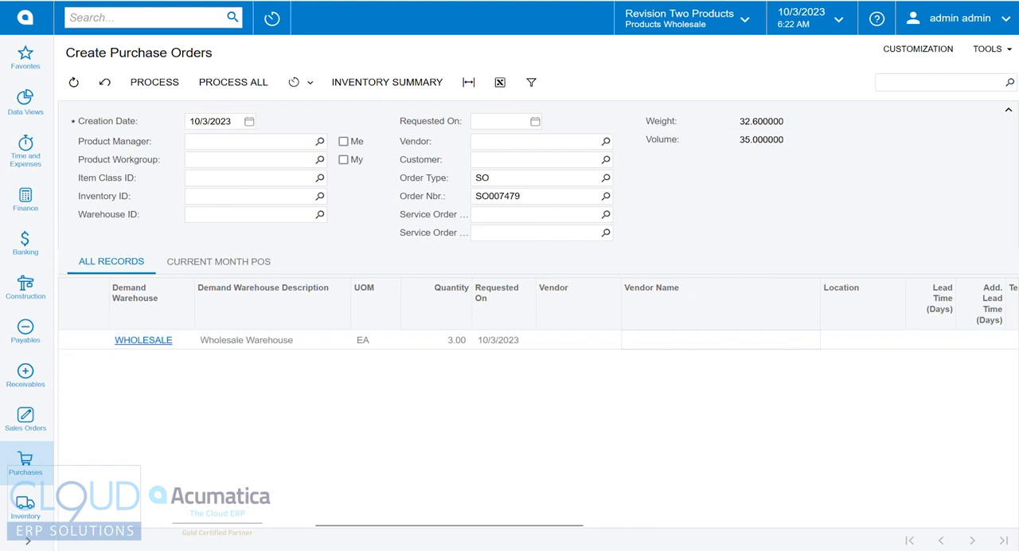
click(573, 339)
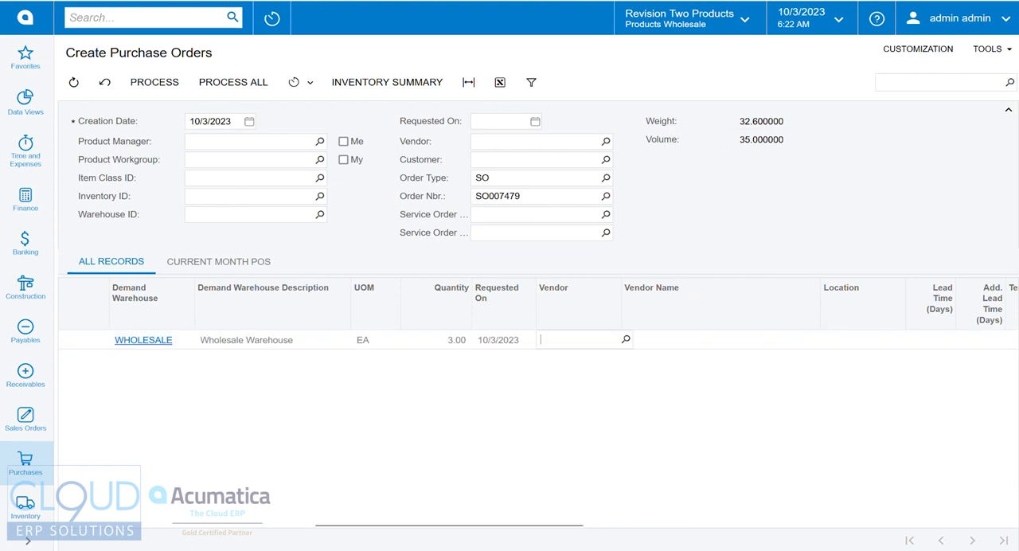
click(626, 339)
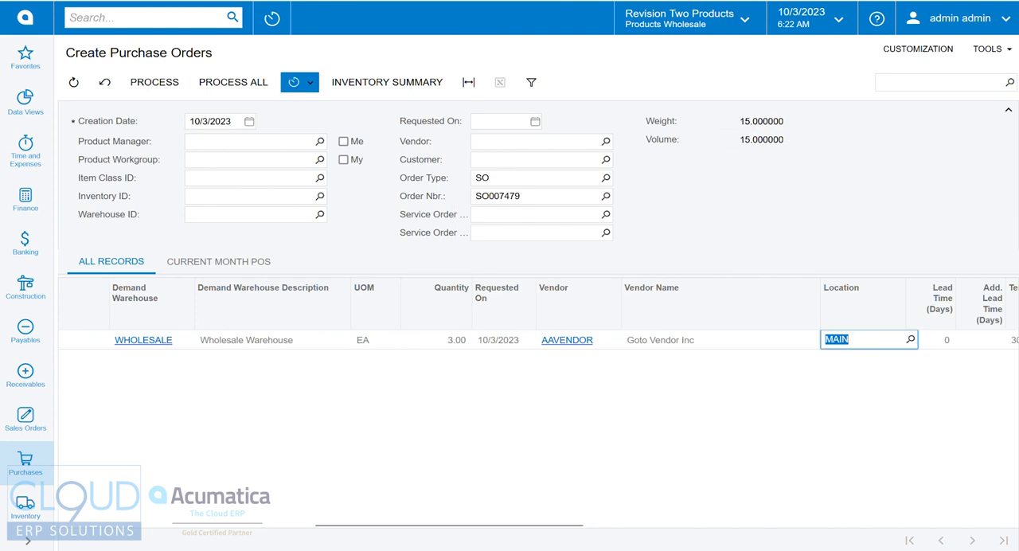
click(152, 82)
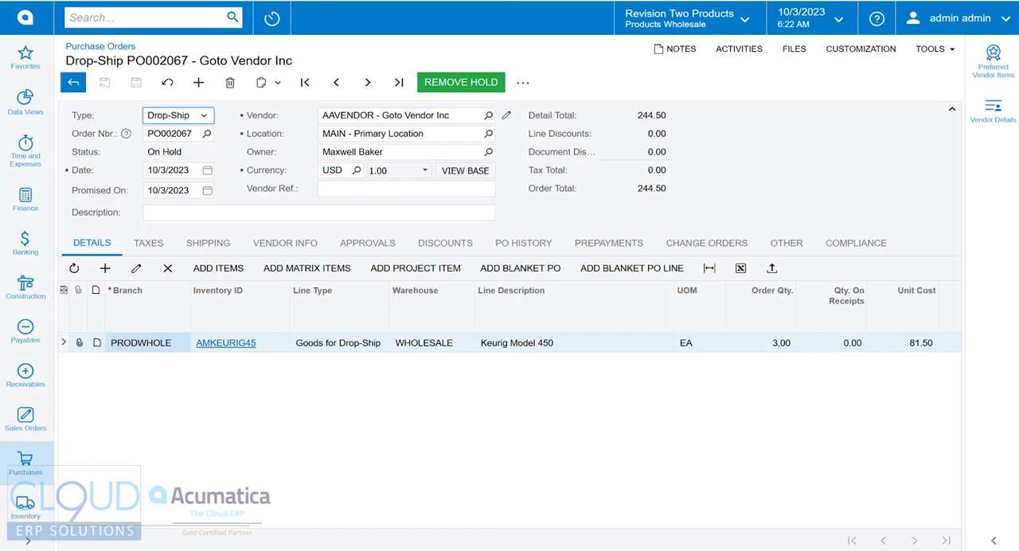
Review PO002067 in the Purchase Orders list, then return to sales order SO007479.
click(73, 83)
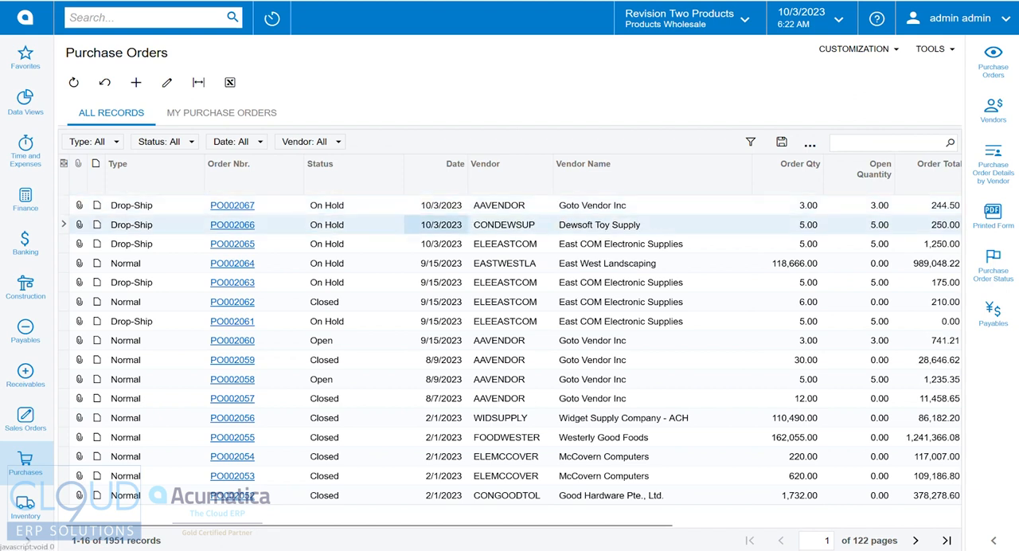
click(135, 83)
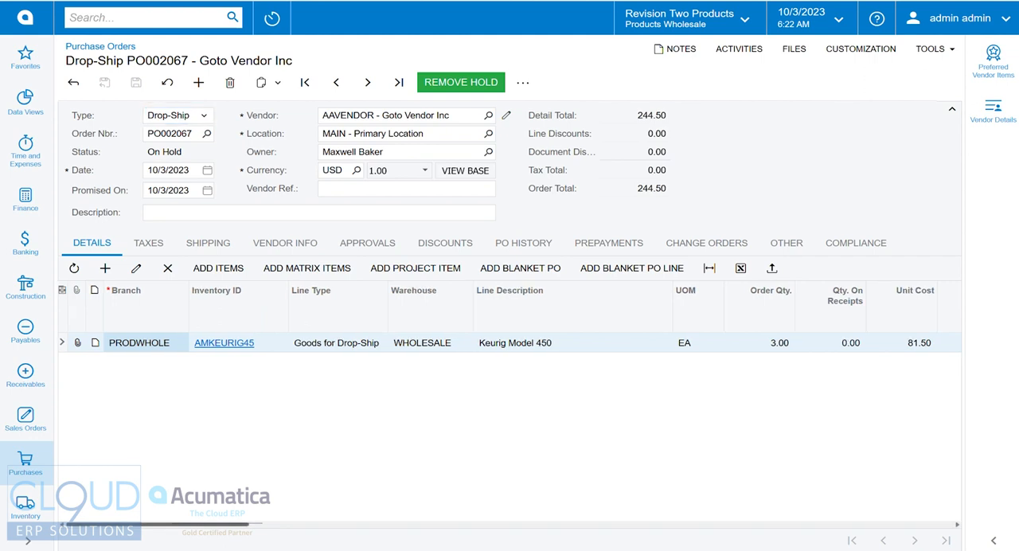
scroll(right, 3)
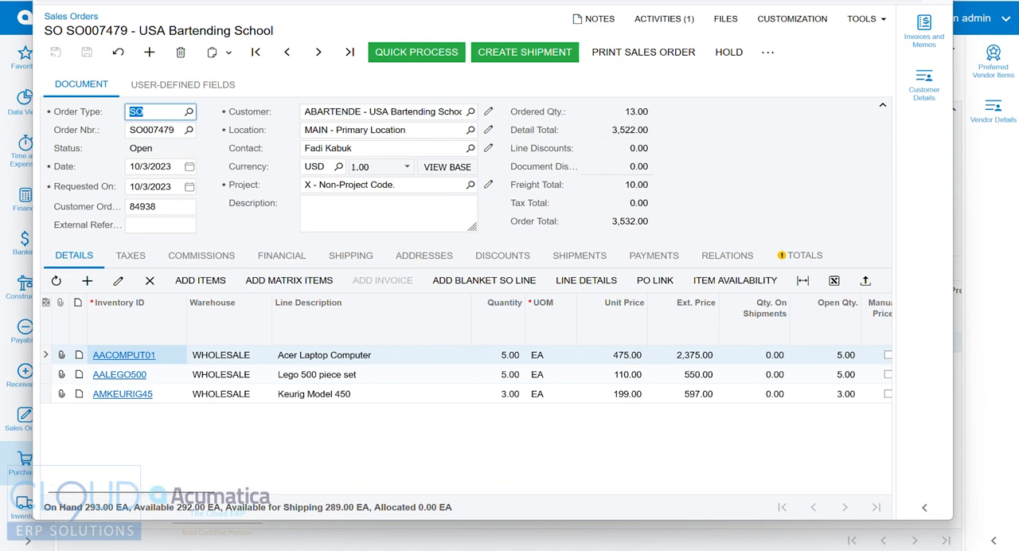
Follow the Drop-Ship PO Nbr. link on the order line to PO002067.
scroll(right, 3)
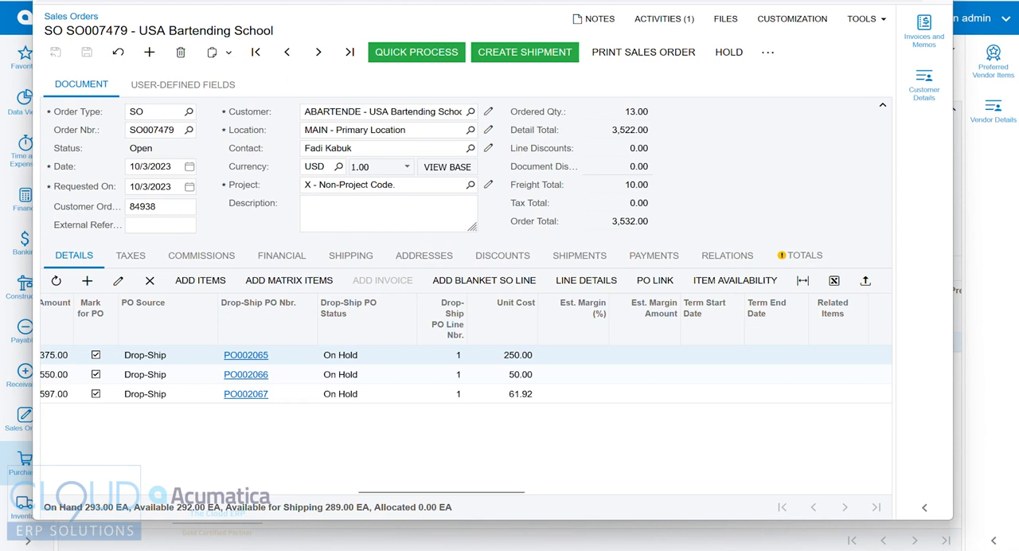
click(341, 393)
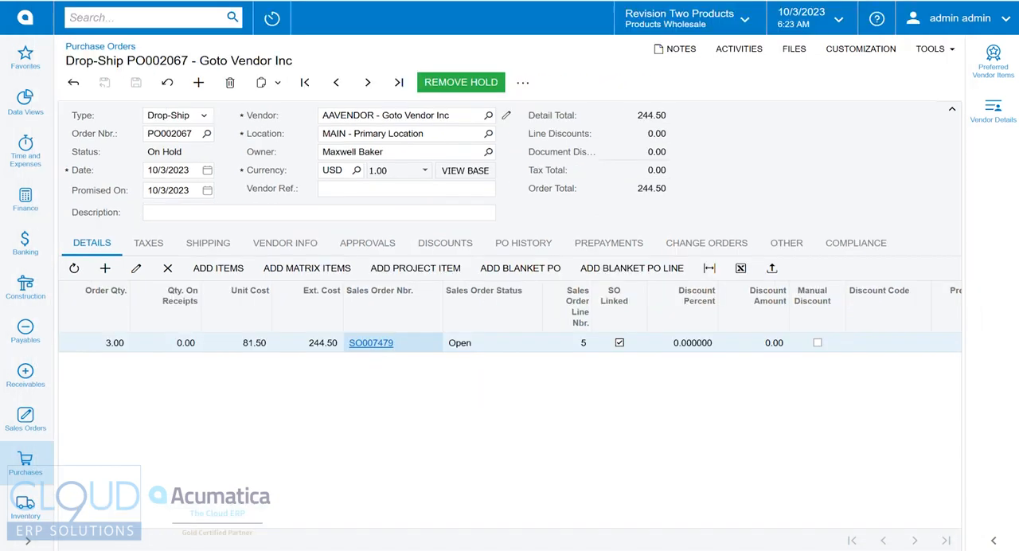
Remove the hold on PO002067 and save it as Open.
click(169, 171)
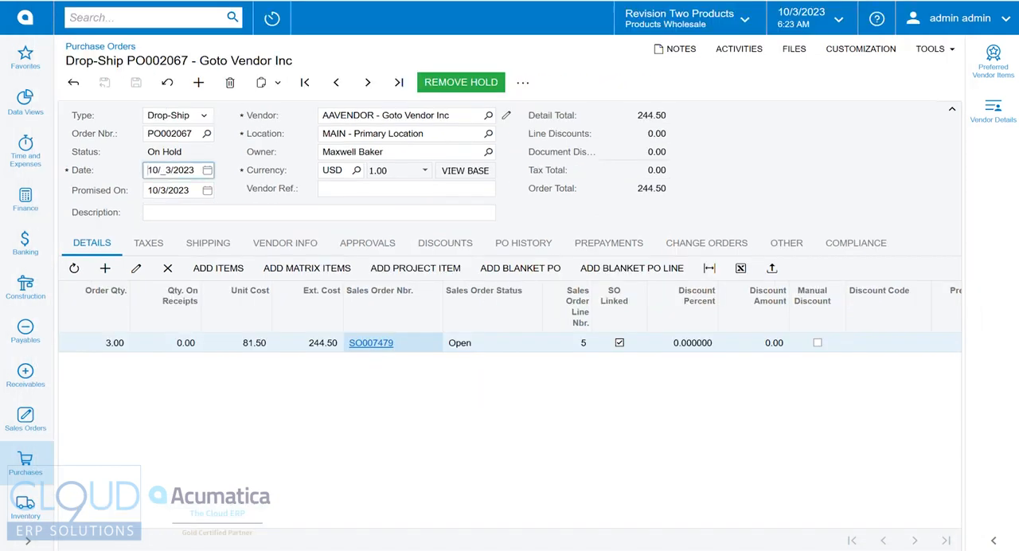
click(461, 83)
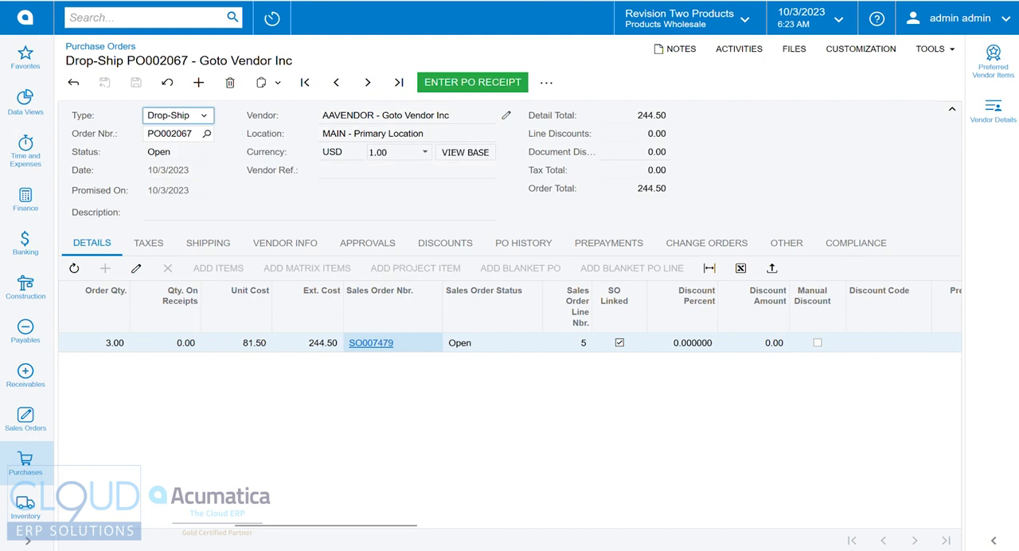
click(546, 83)
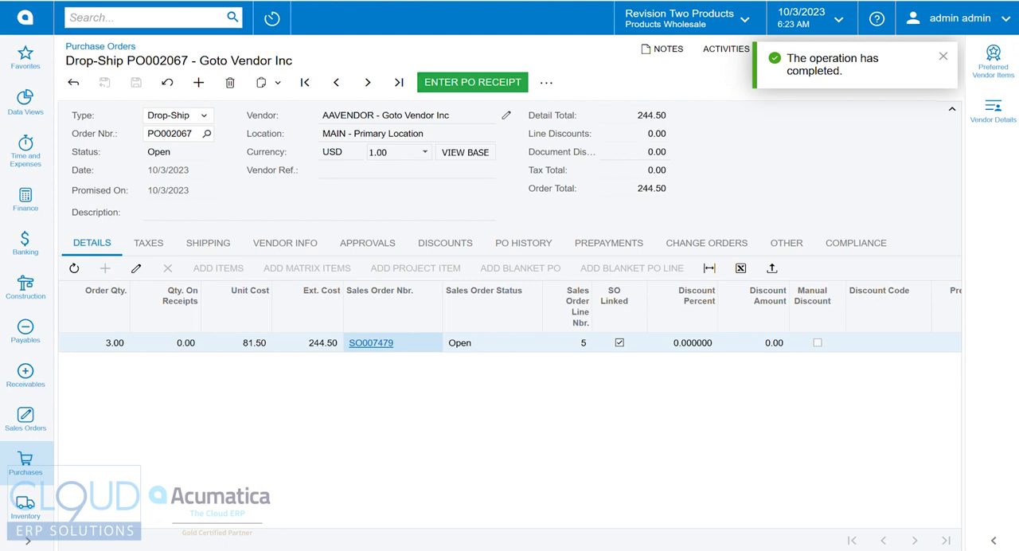
Enter a PO receipt for the 3 Keurig Model 450 units.
click(471, 82)
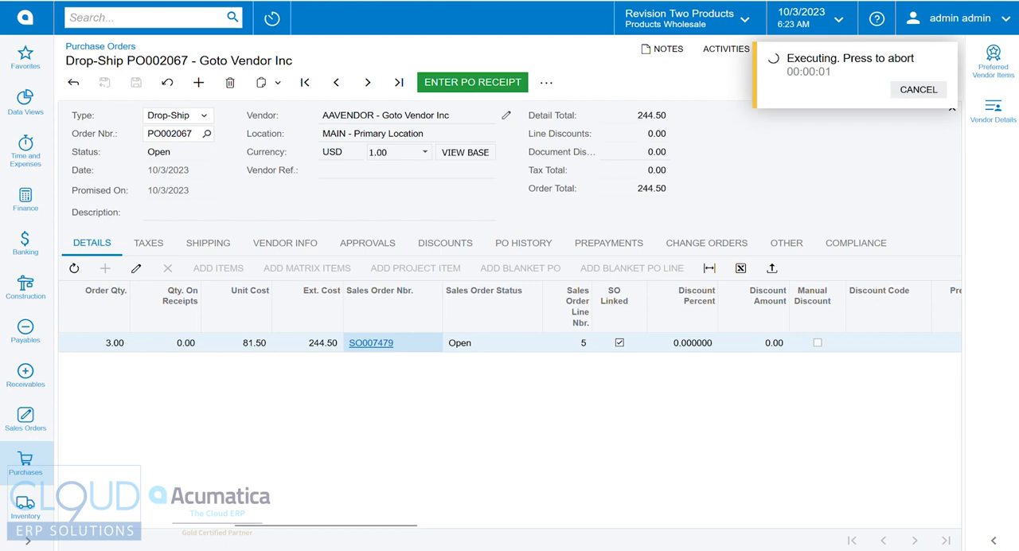
click(471, 83)
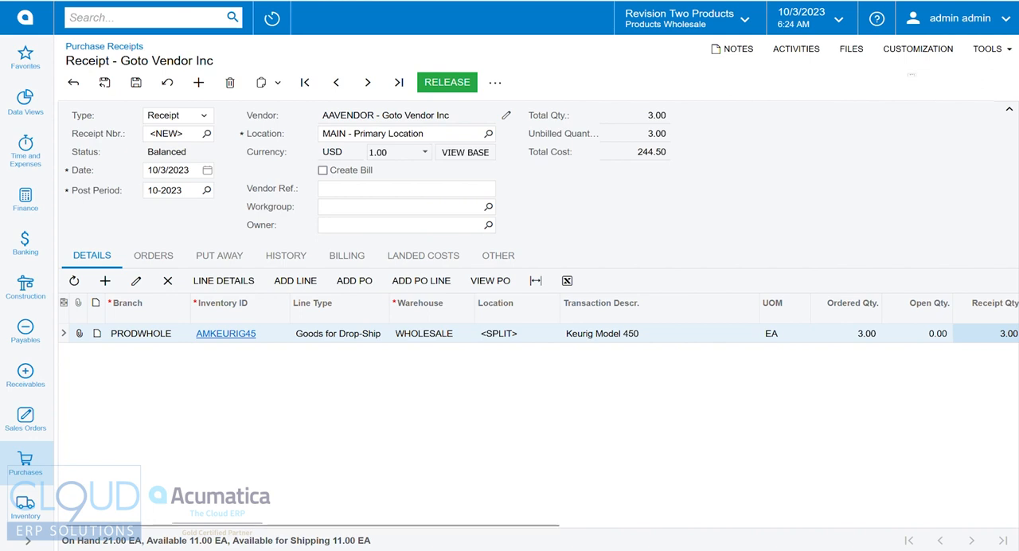
Release the purchase receipt for the 3 Keurig units.
click(446, 83)
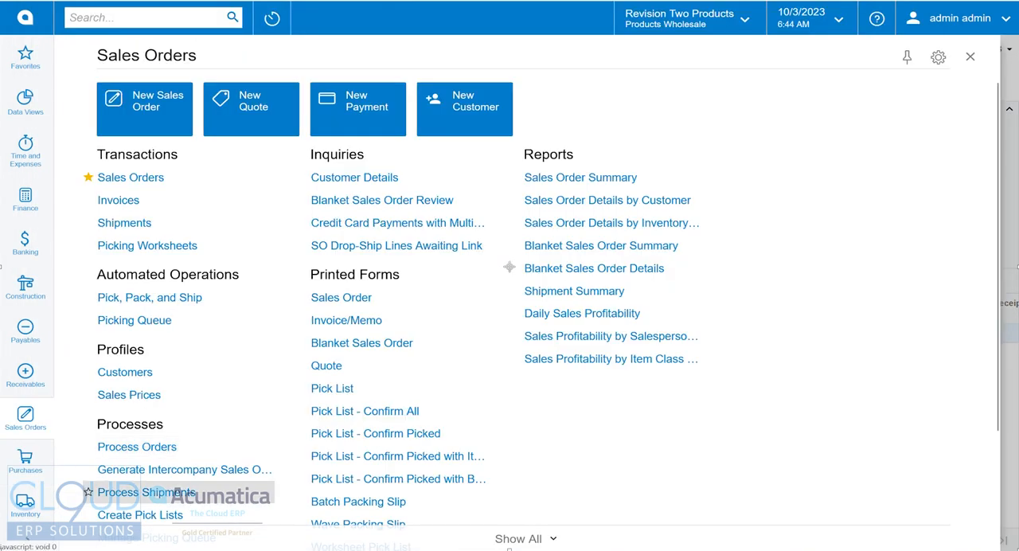
Run Process Shipments with action Prepare Drop-Ship Invoice on receipt PR002027 and review the result.
click(25, 417)
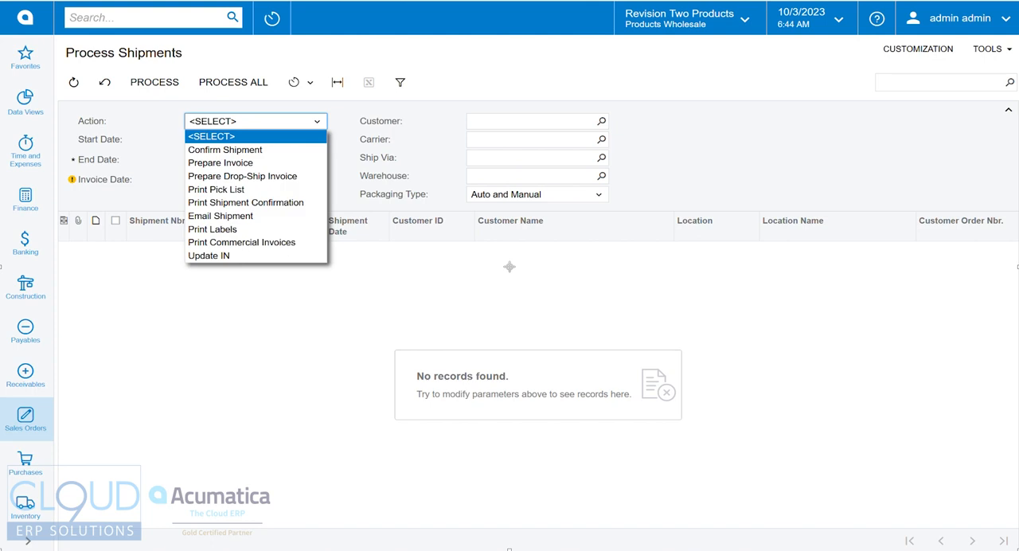
click(242, 177)
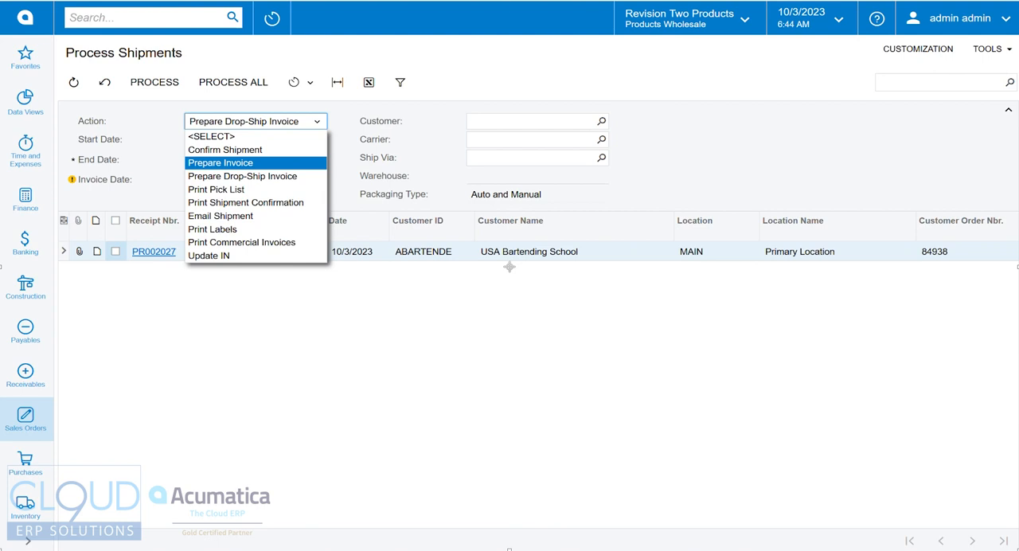
click(242, 177)
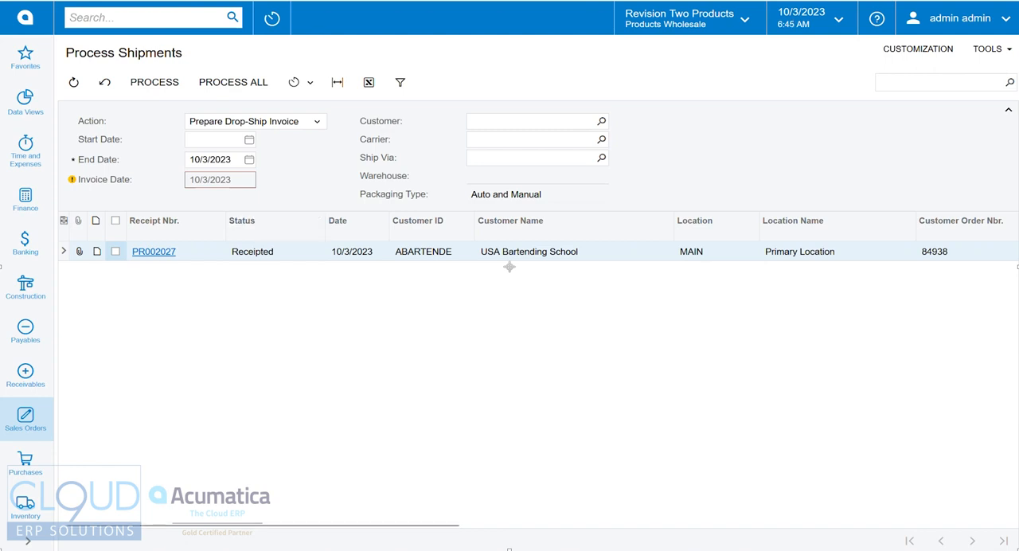
click(152, 83)
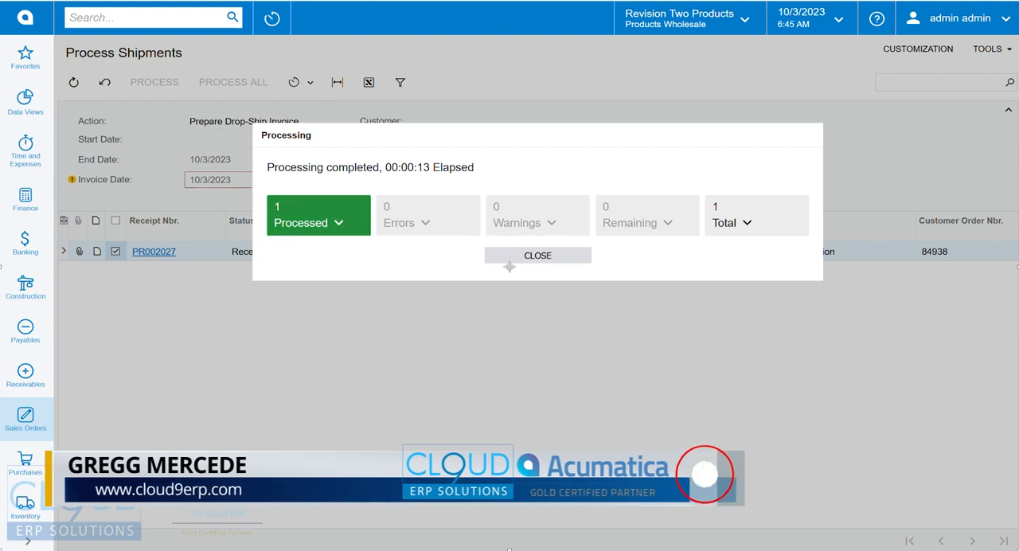
click(337, 223)
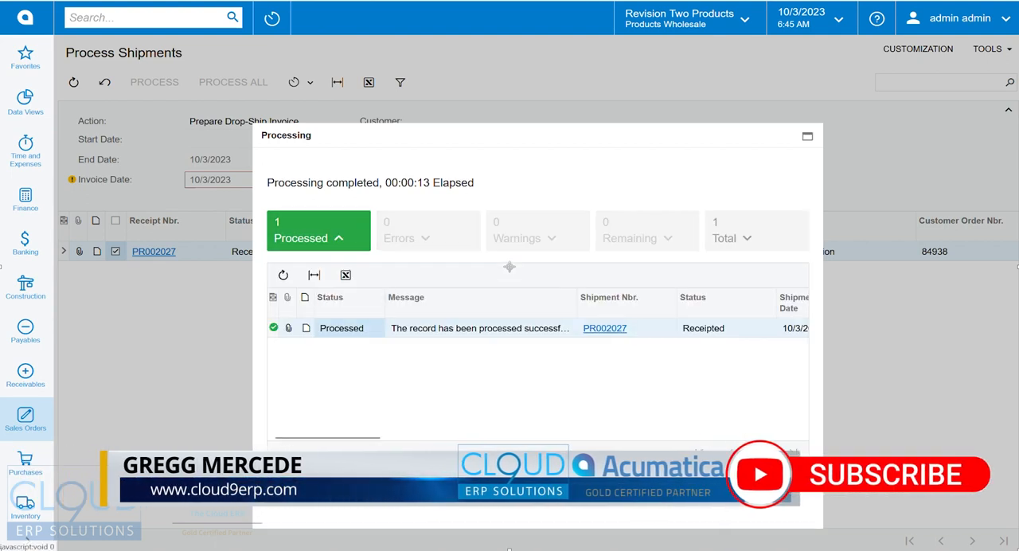